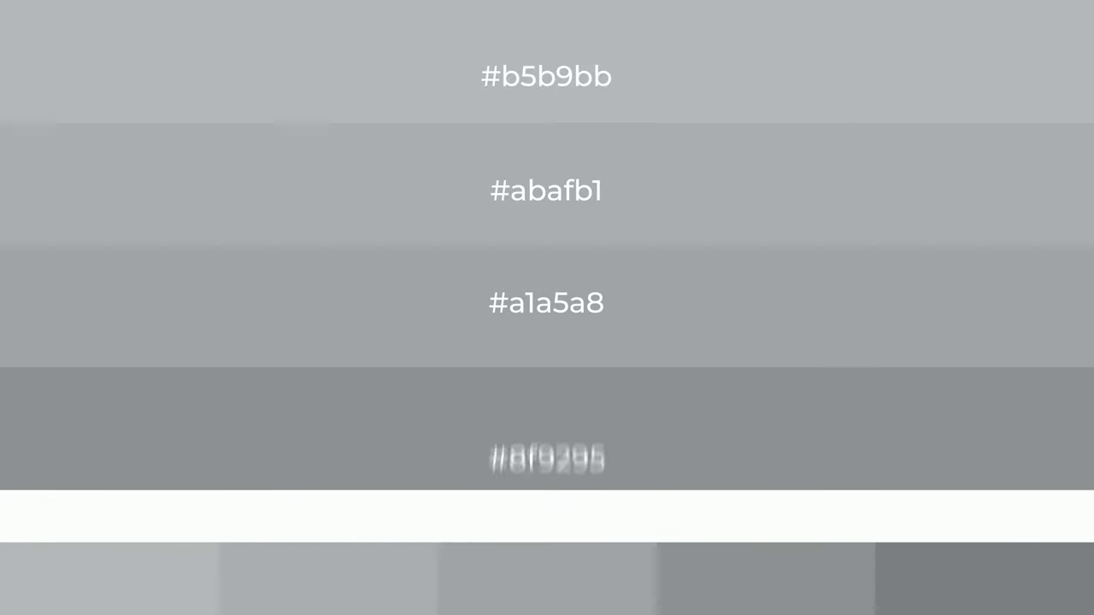
{"action": "scroll", "scroll_direction": "down", "scroll_amount": 3}
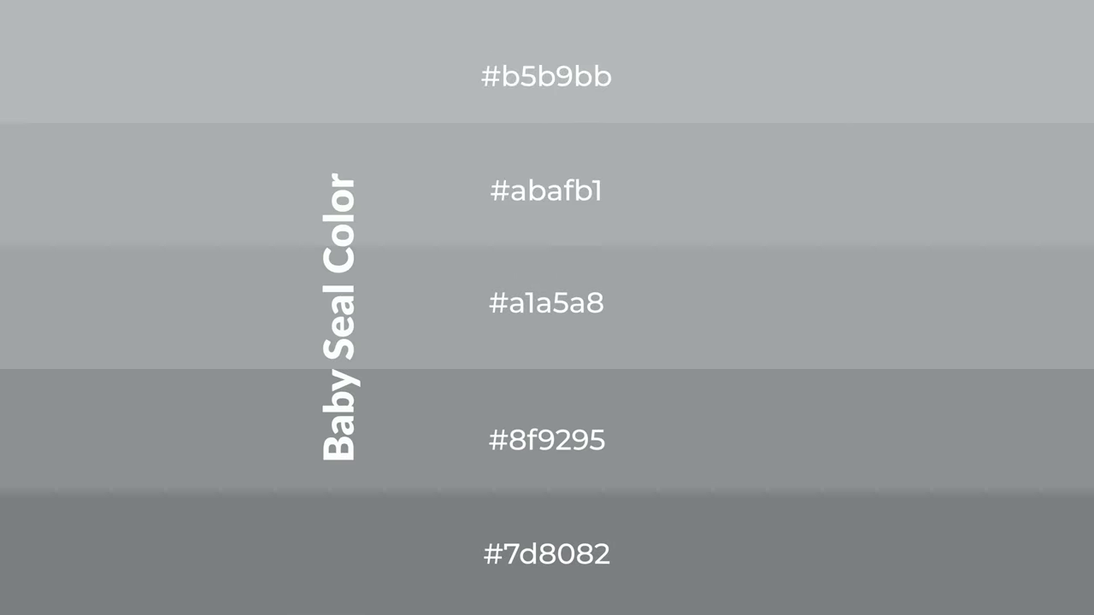